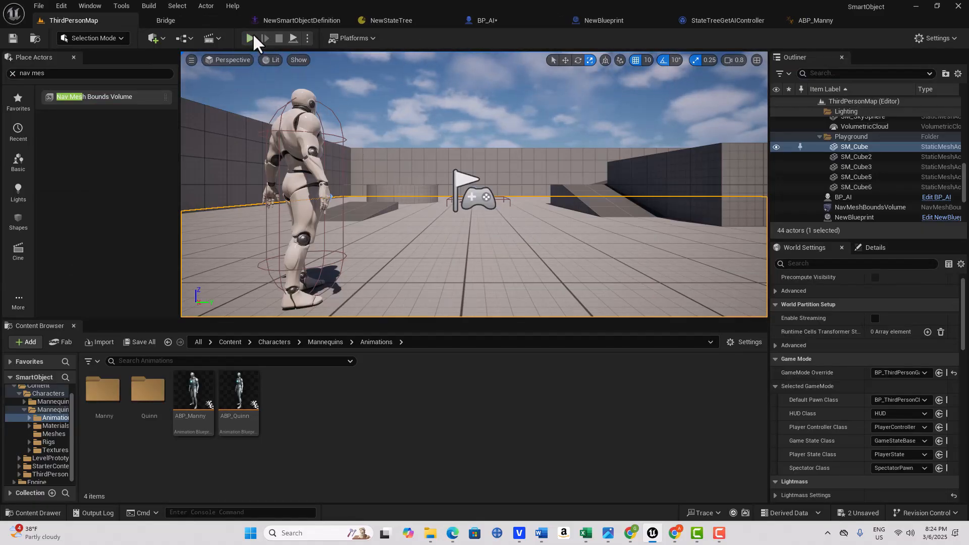
- Run ThirdPersonMap in Play-In-Editor and watch the AI mannequin walk around the playground
click(251, 38)
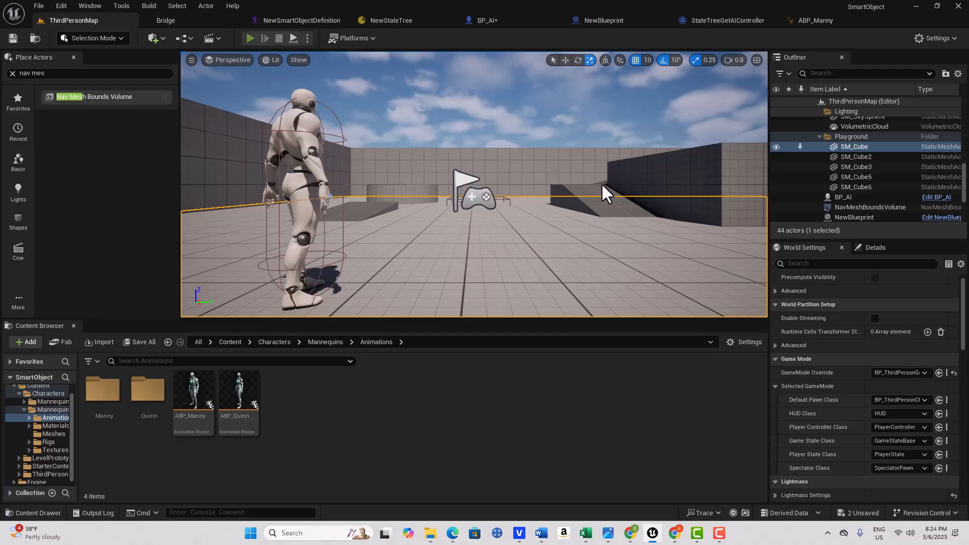
click(250, 38)
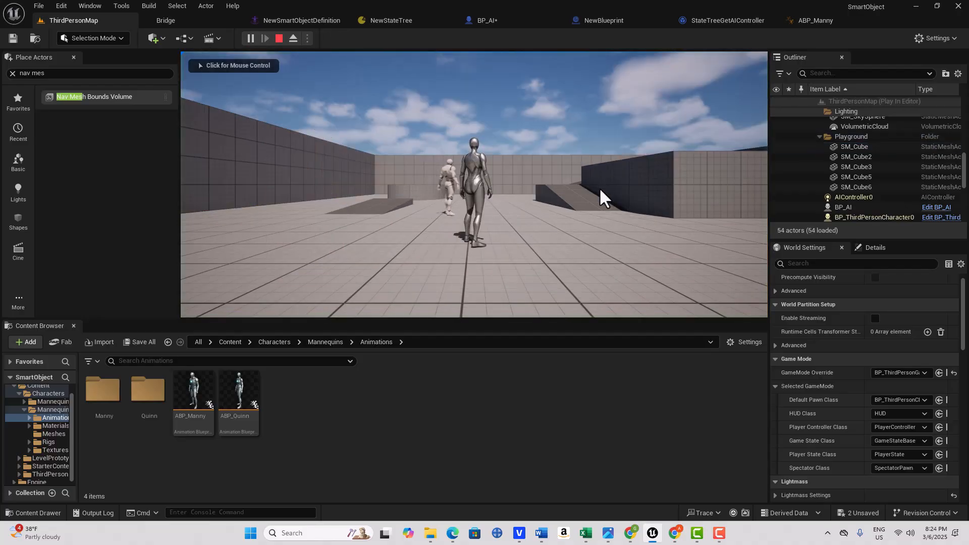
click(473, 185)
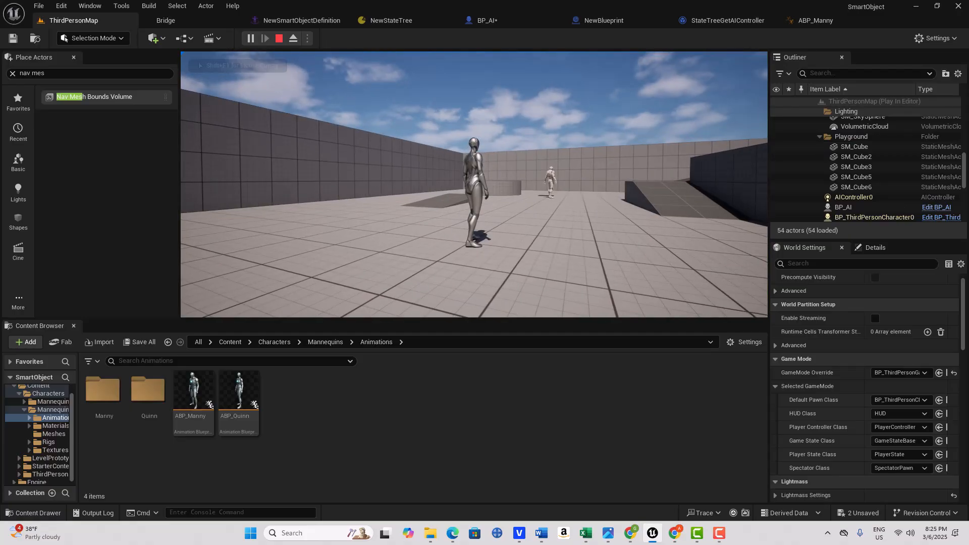
- In BP_AI's class defaults, change the Anim Class from ABP_Quinn to ABP_Manny
click(482, 20)
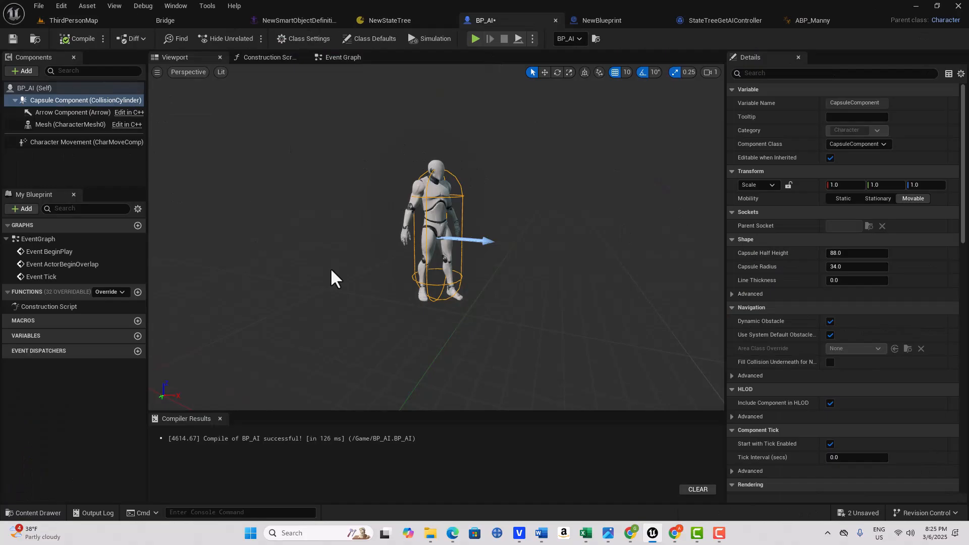
mouse_move(396, 291)
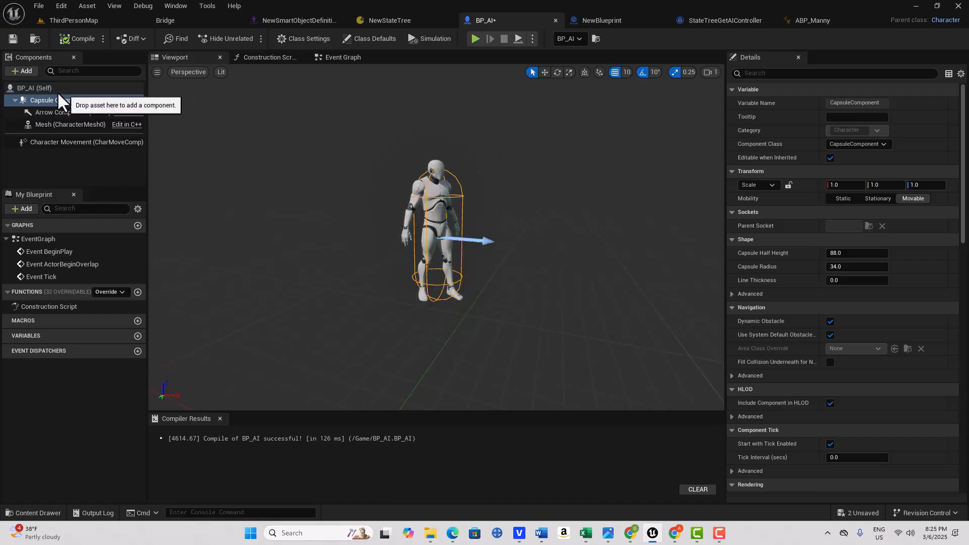
click(374, 39)
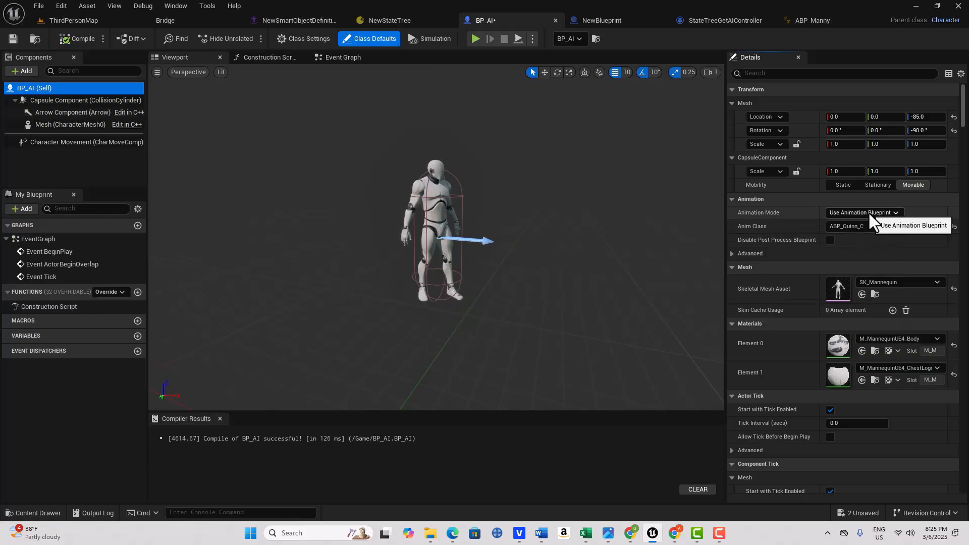
click(856, 227)
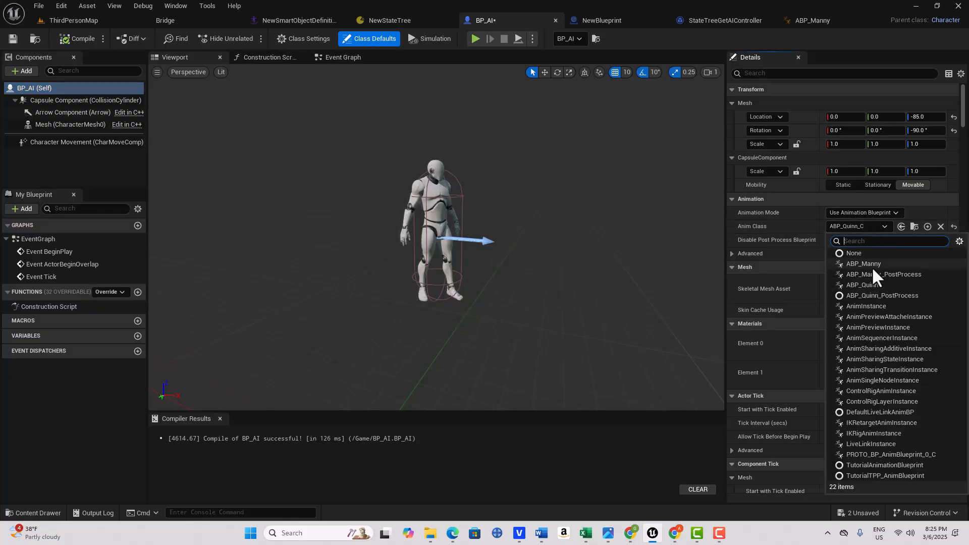
click(863, 264)
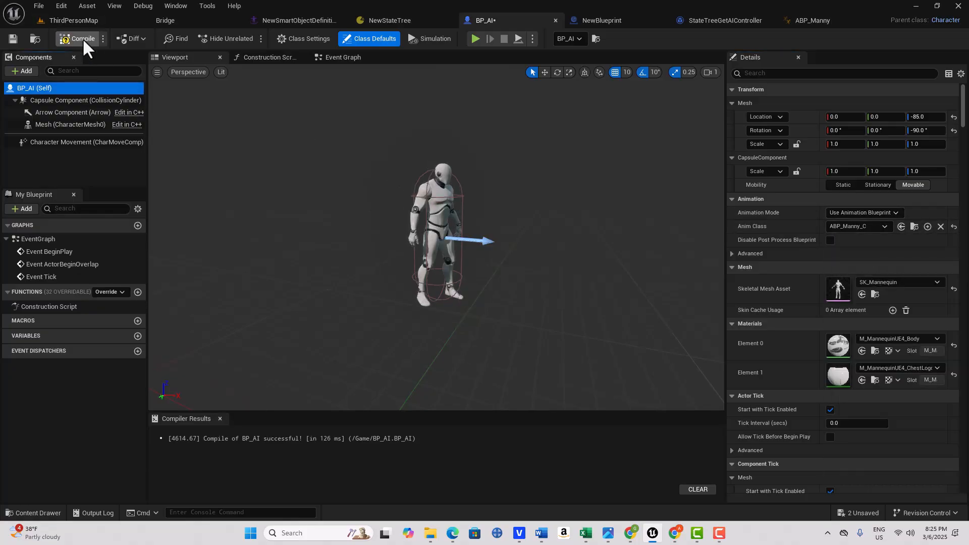
mouse_move(85, 141)
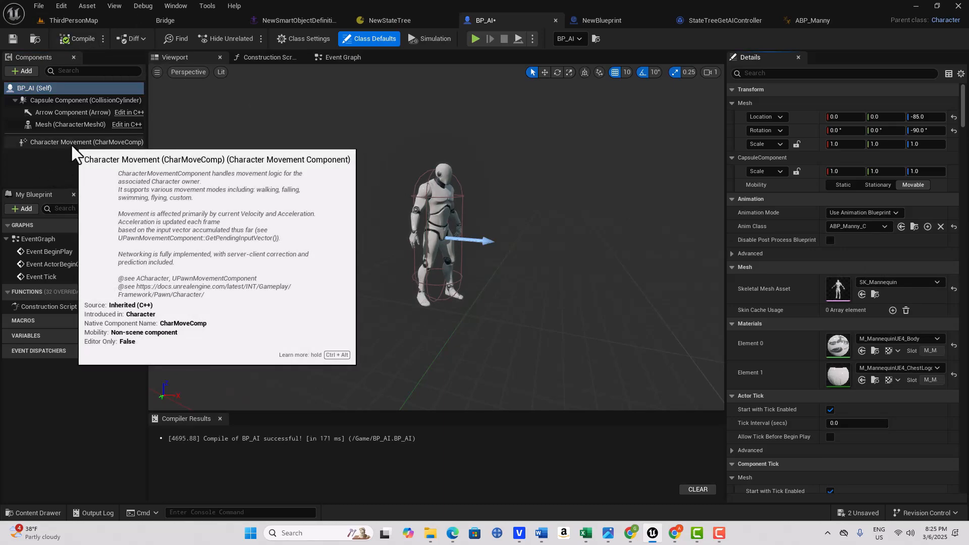
- On Character Movement, filter for 'acce', tick Use Acceleration for Paths, and compile
click(86, 141)
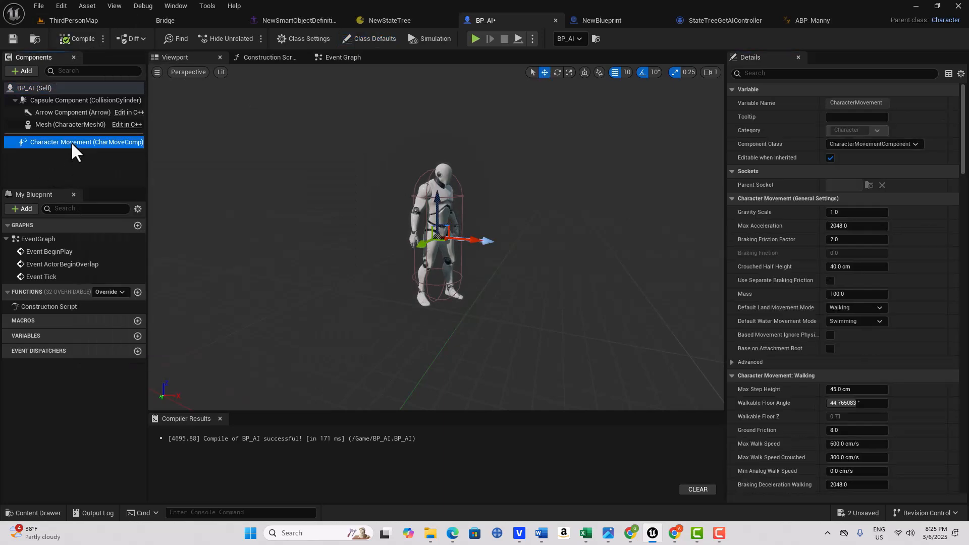
click(835, 73)
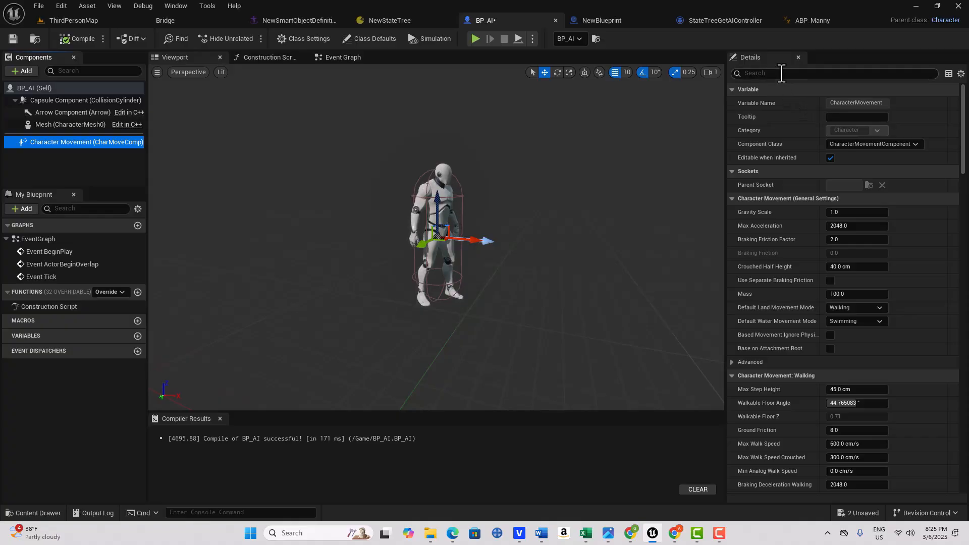
text(acce)
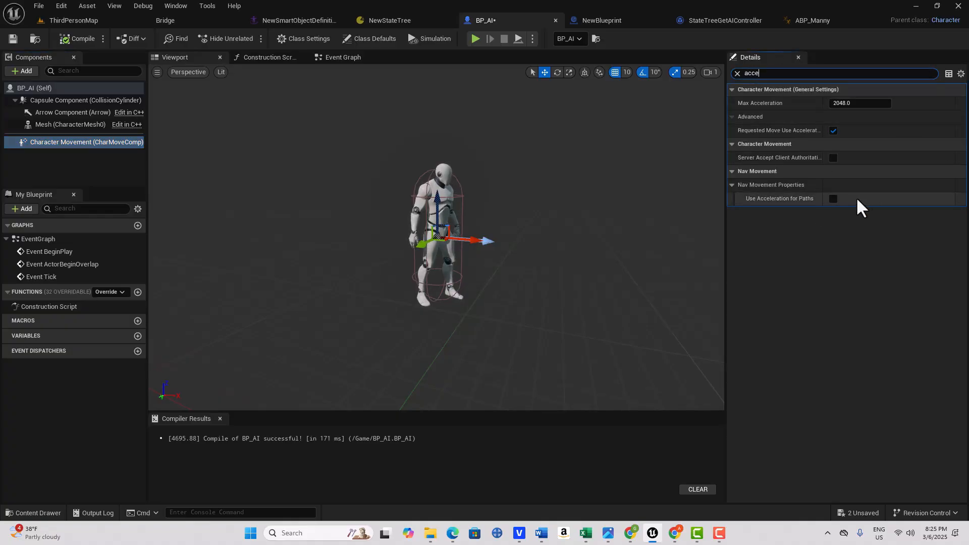
mouse_move(826, 210)
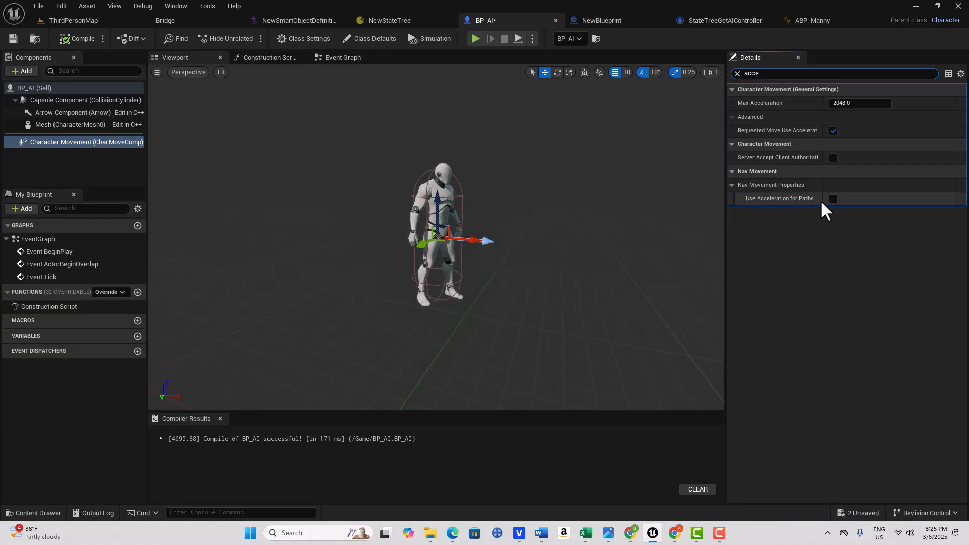
click(832, 198)
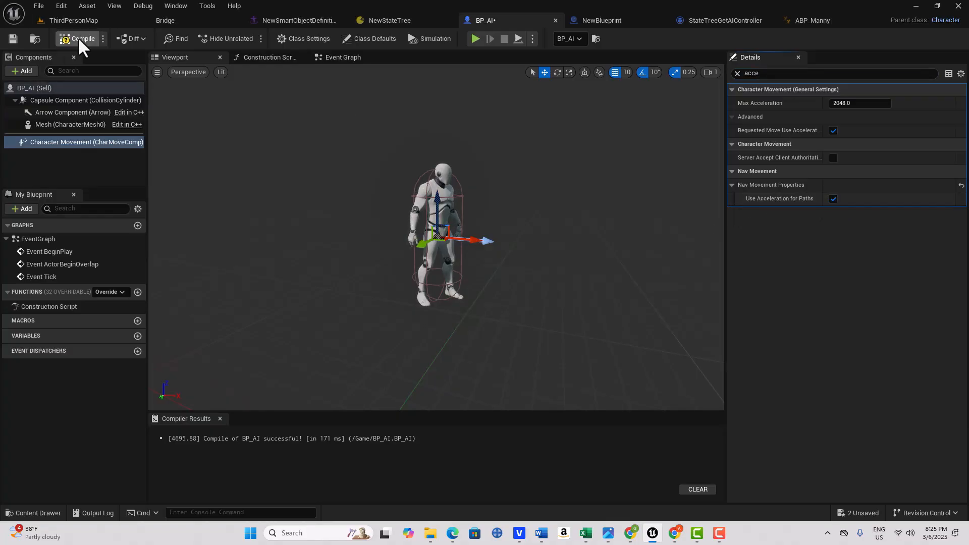
click(80, 38)
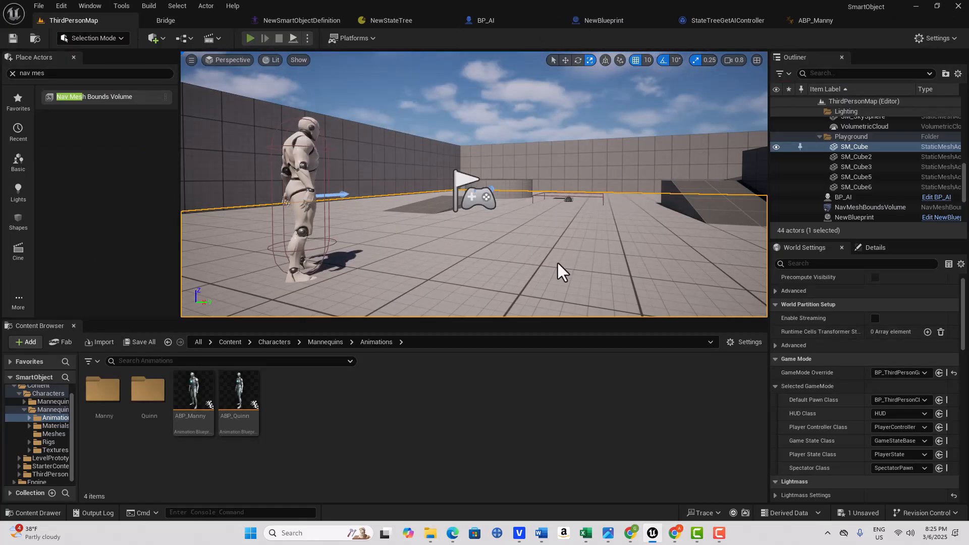
- Play ThirdPersonMap again to watch the AI mannequin walking ahead in the playground
click(250, 38)
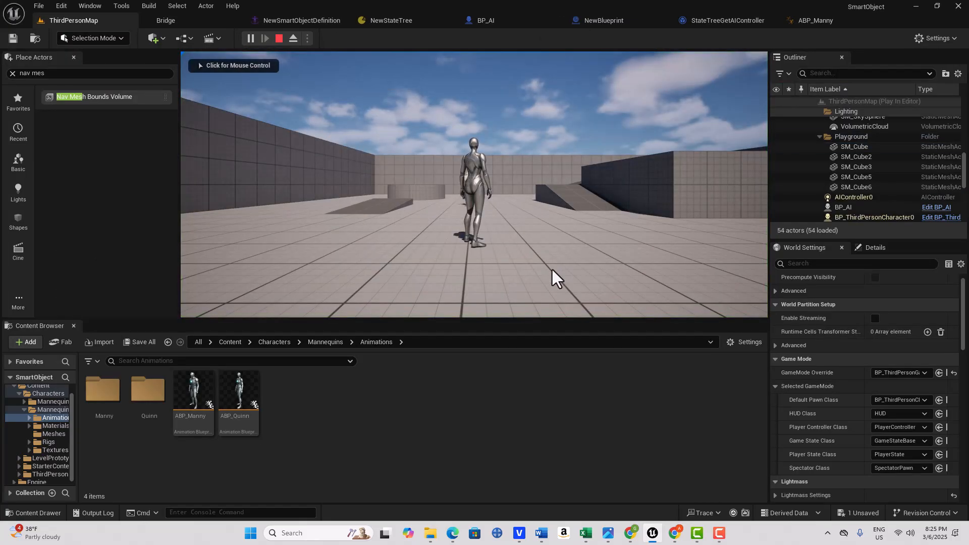